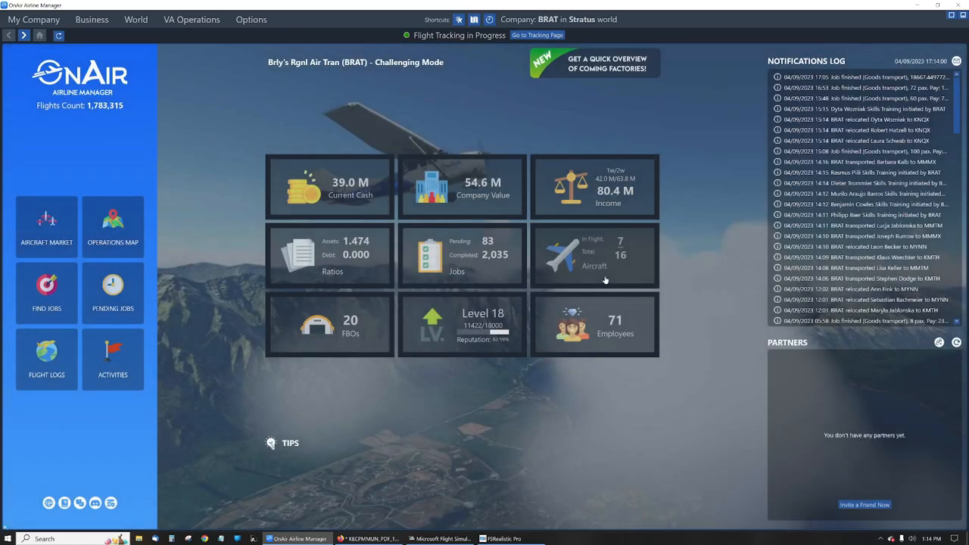
Open My Aircraft and sort the 16 aircraft by hours until 100-hour inspection, ascending.
{"action": "left_click", "coordinate": [272, 443]}
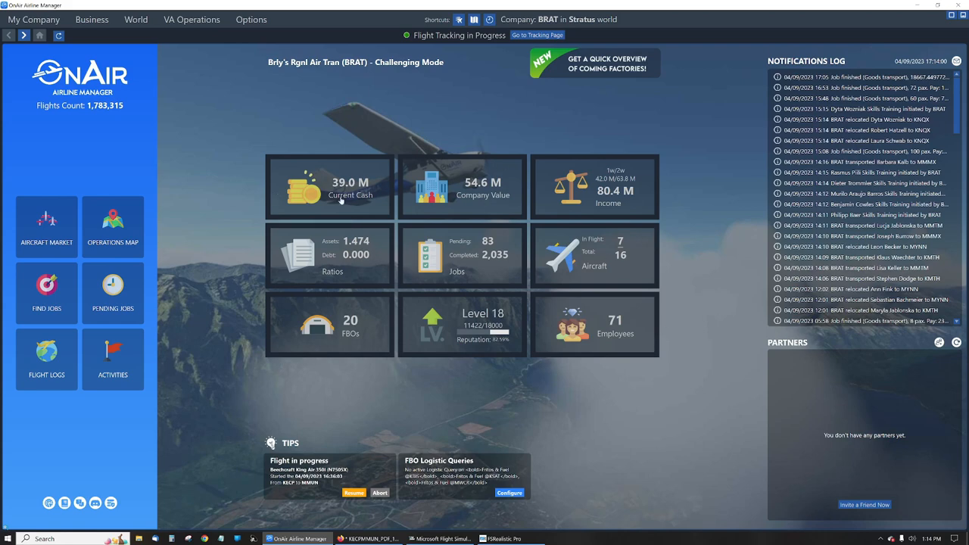
{"action": "mouse_move", "coordinate": [652, 375]}
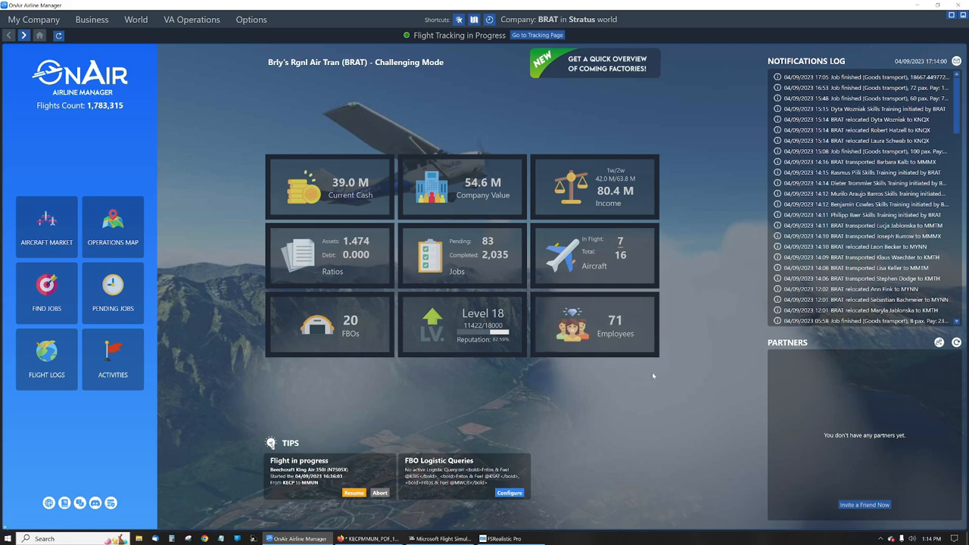
{"action": "mouse_move", "coordinate": [667, 405]}
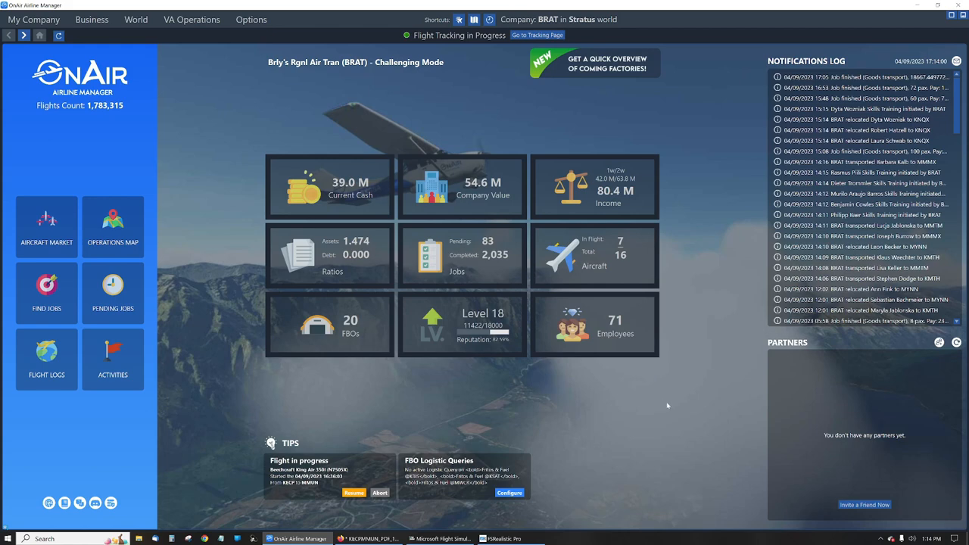
{"action": "mouse_move", "coordinate": [669, 263]}
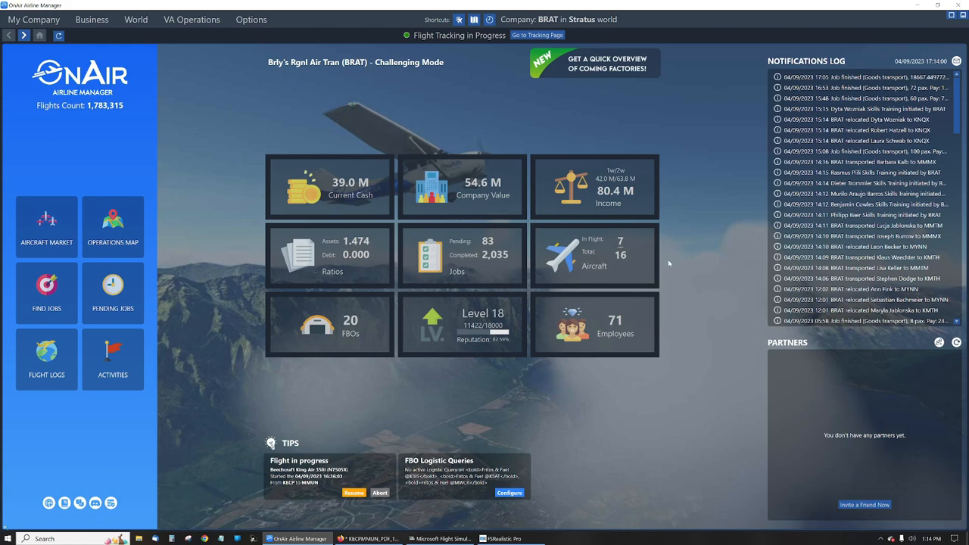
{"action": "mouse_move", "coordinate": [639, 272]}
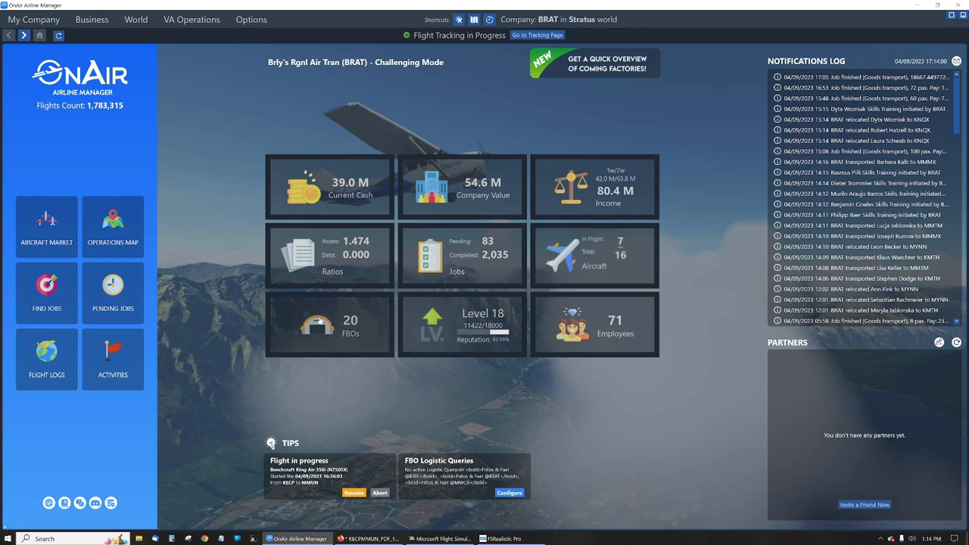
{"action": "mouse_move", "coordinate": [620, 336]}
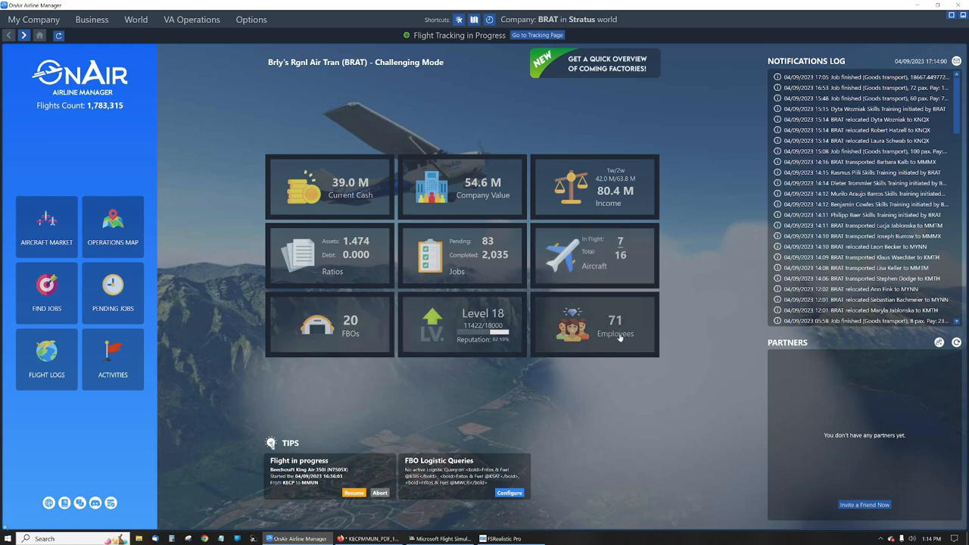
{"action": "mouse_move", "coordinate": [537, 331]}
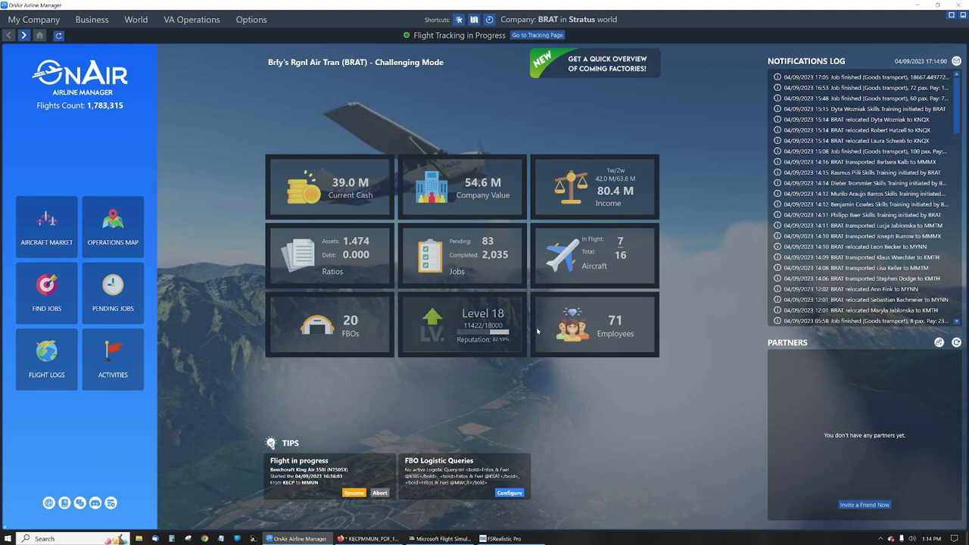
{"action": "mouse_move", "coordinate": [740, 445]}
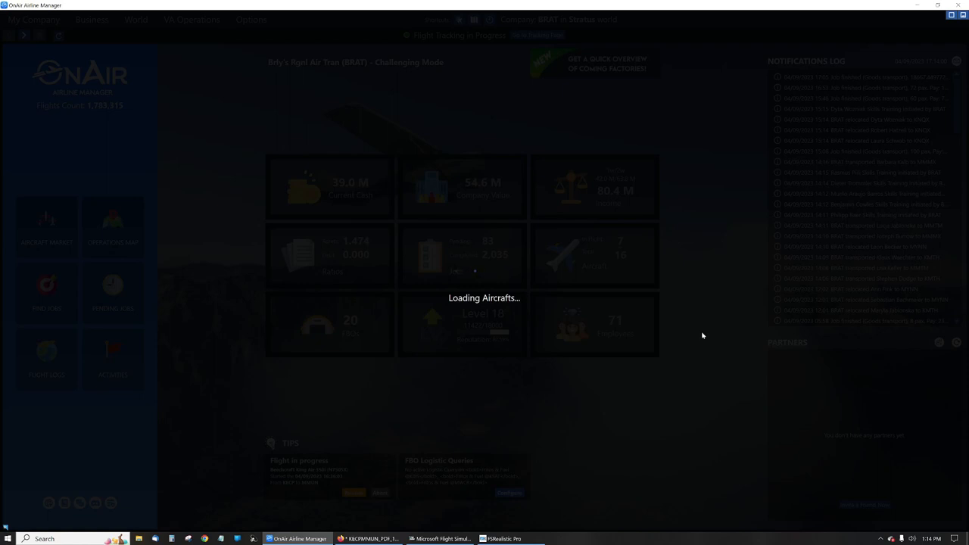
{"action": "mouse_move", "coordinate": [714, 266]}
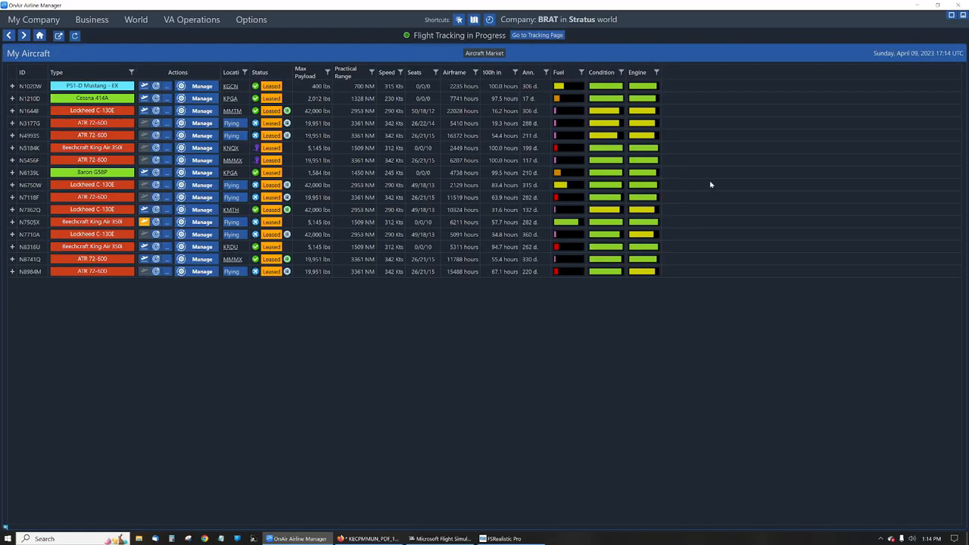
{"action": "left_click", "coordinate": [495, 73]}
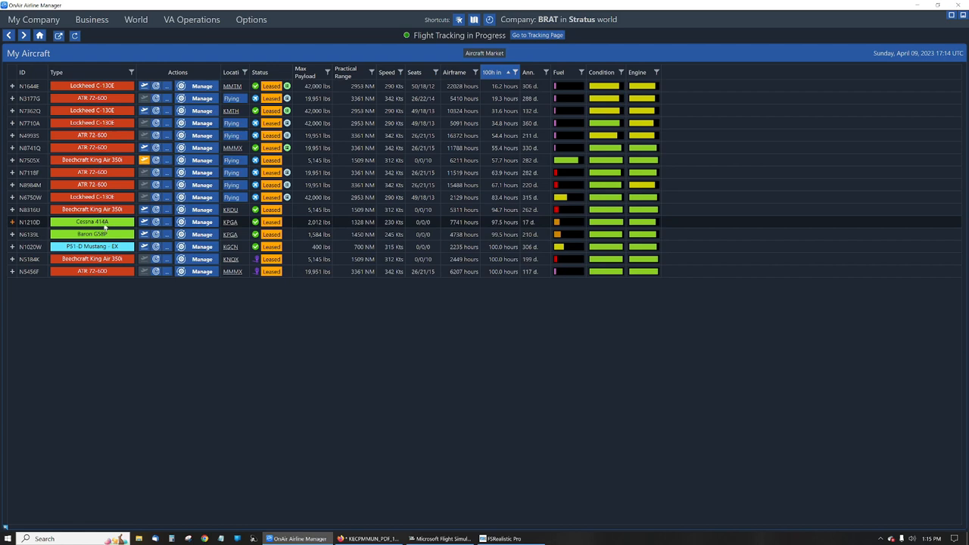
{"action": "mouse_move", "coordinate": [493, 327]}
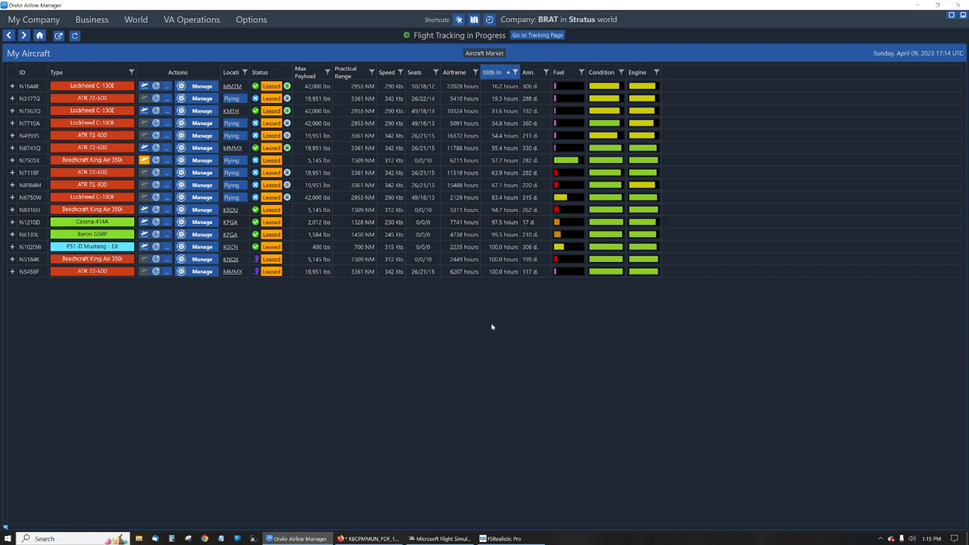
{"action": "mouse_move", "coordinate": [522, 309]}
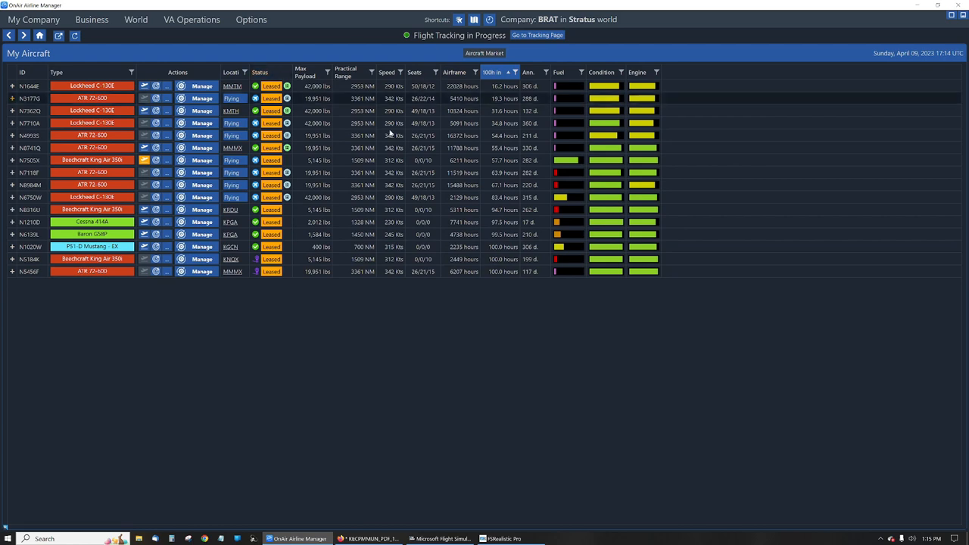
{"action": "mouse_move", "coordinate": [513, 149]}
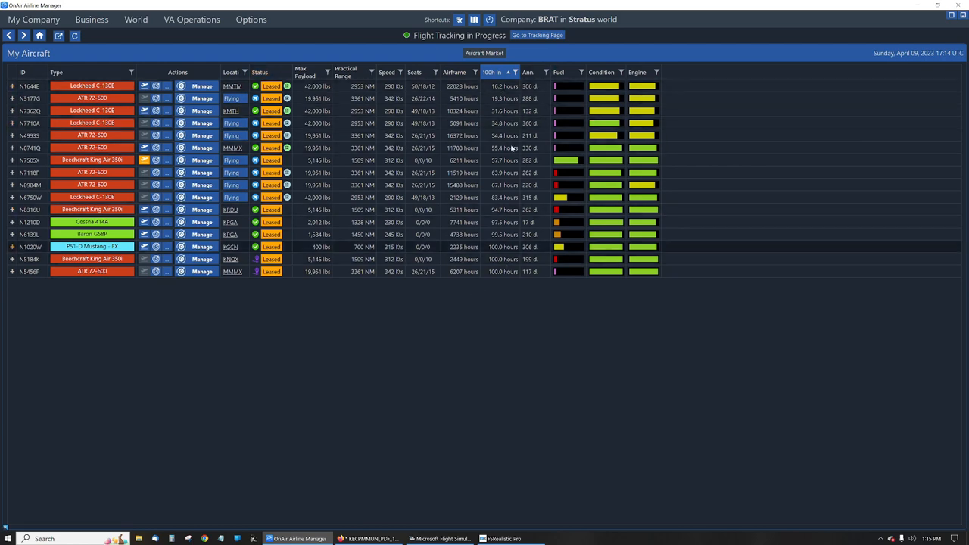
{"action": "mouse_move", "coordinate": [579, 325]}
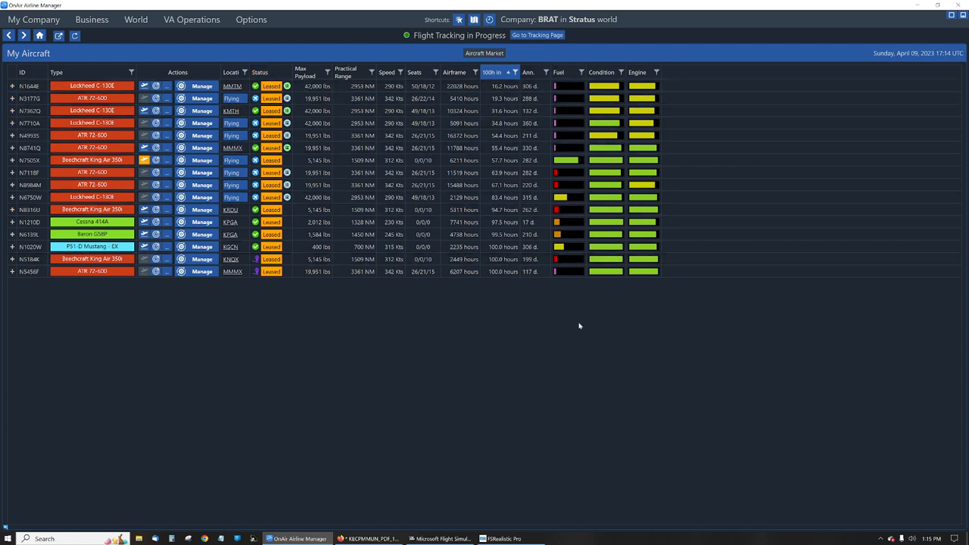
{"action": "mouse_move", "coordinate": [599, 303]}
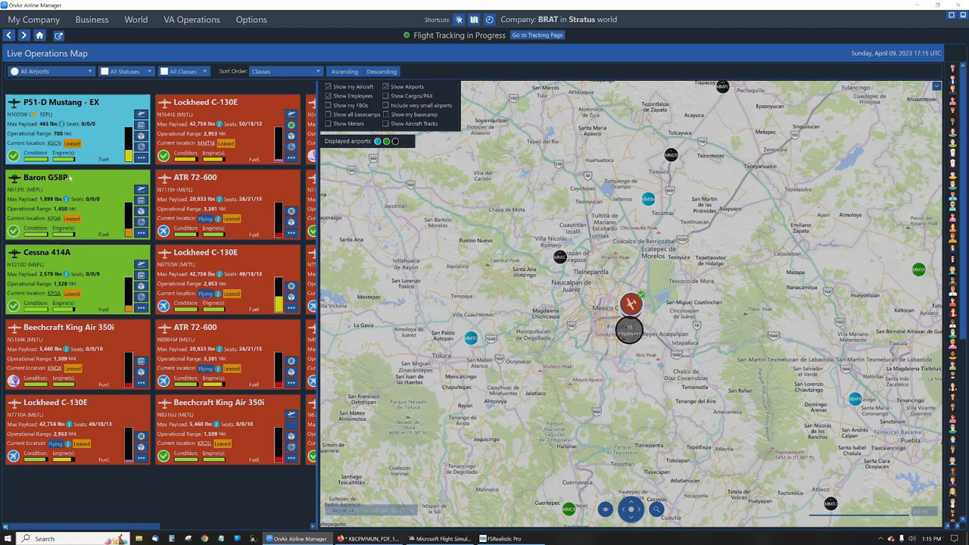
Filter the live operations map to Idle METL aircraft, sorted by Cargo Capacities.
{"action": "left_click", "coordinate": [149, 71]}
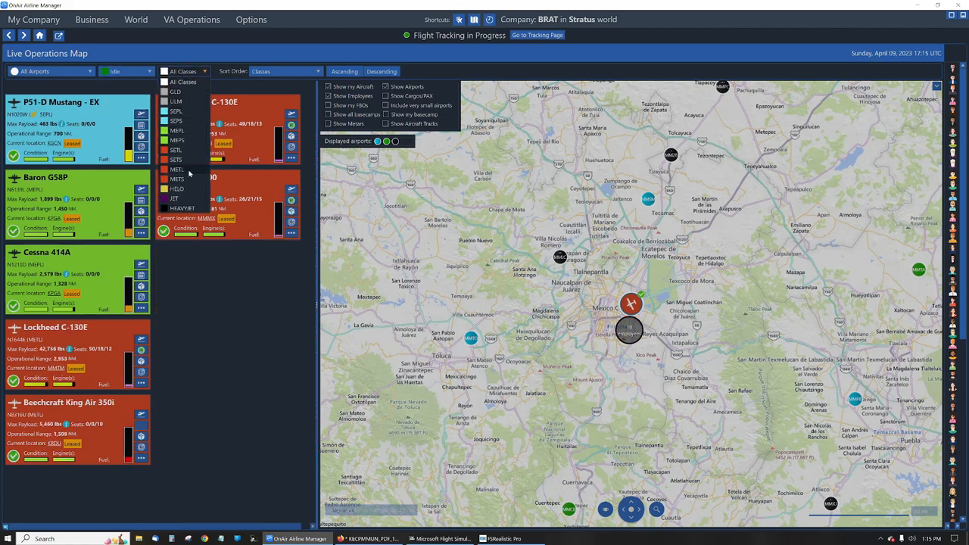
{"action": "left_click", "coordinate": [177, 169]}
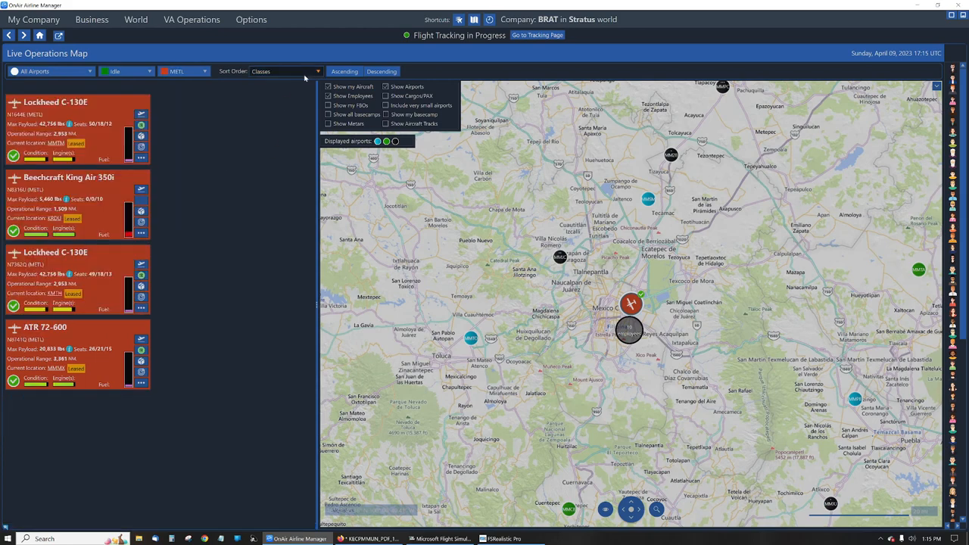
{"action": "left_click", "coordinate": [287, 71]}
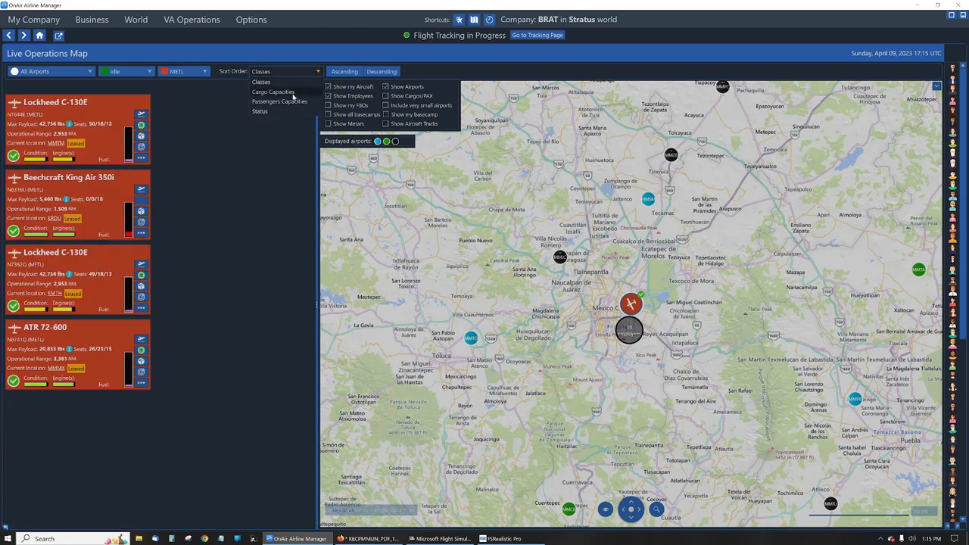
{"action": "left_click", "coordinate": [272, 92]}
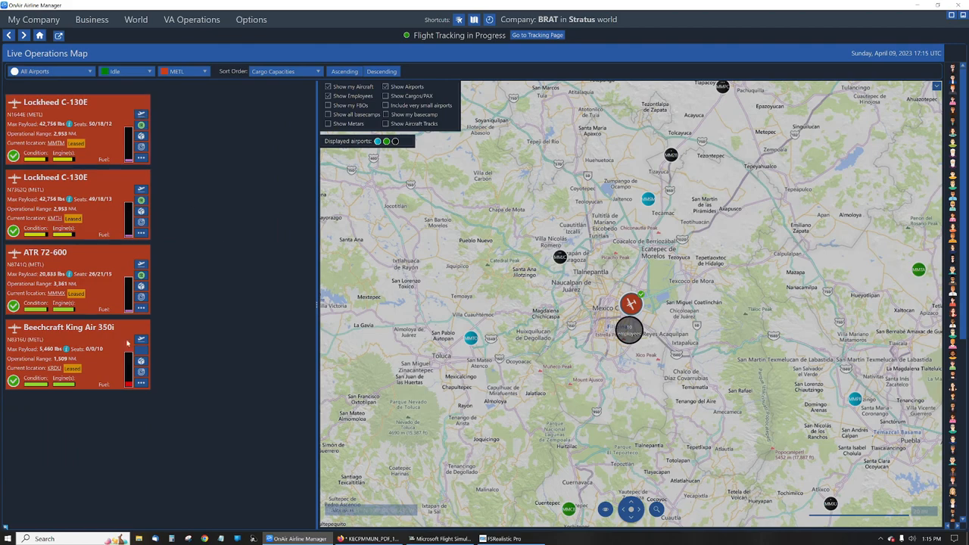
{"action": "mouse_move", "coordinate": [219, 248]}
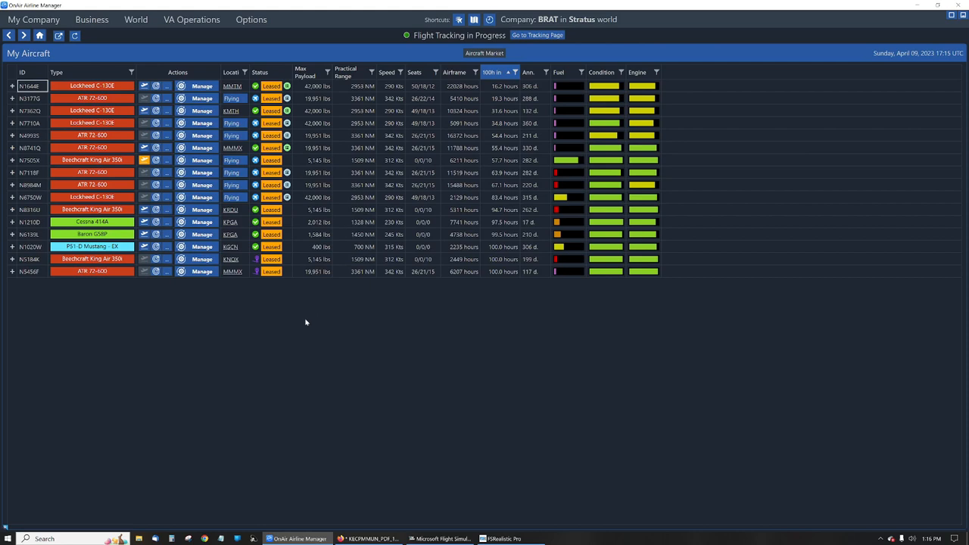
{"action": "mouse_move", "coordinate": [353, 365]}
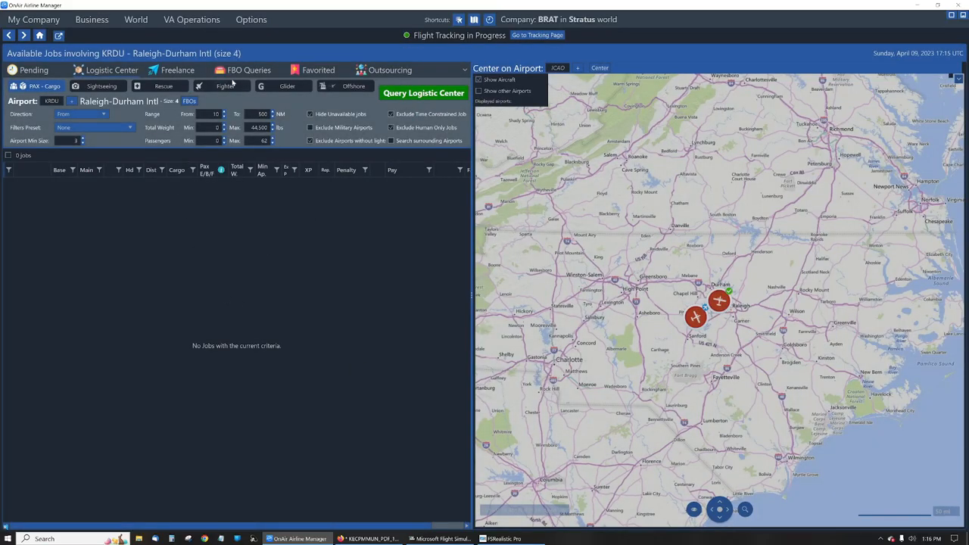
Switch to the FBO Queries tab to list jobs from Fritos & Fuel at KBHM.
{"action": "left_click", "coordinate": [249, 70]}
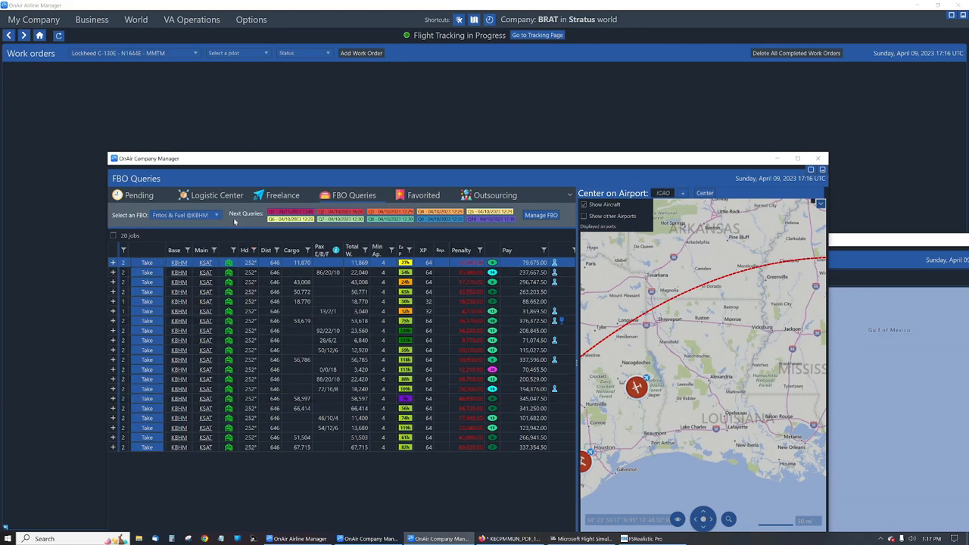
Move the FBO Queries window aside and return from Work orders to My Aircraft.
{"action": "left_click", "coordinate": [216, 215]}
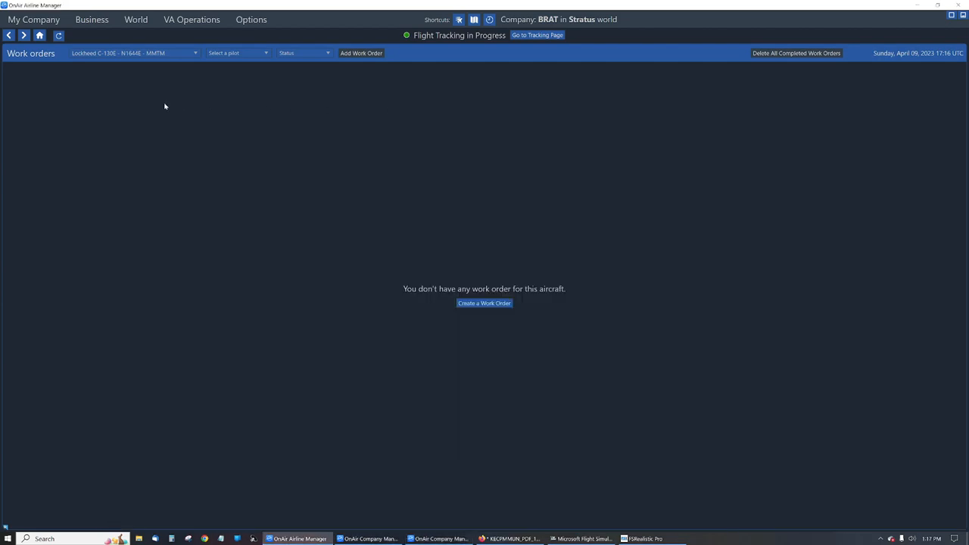
{"action": "mouse_move", "coordinate": [227, 197]}
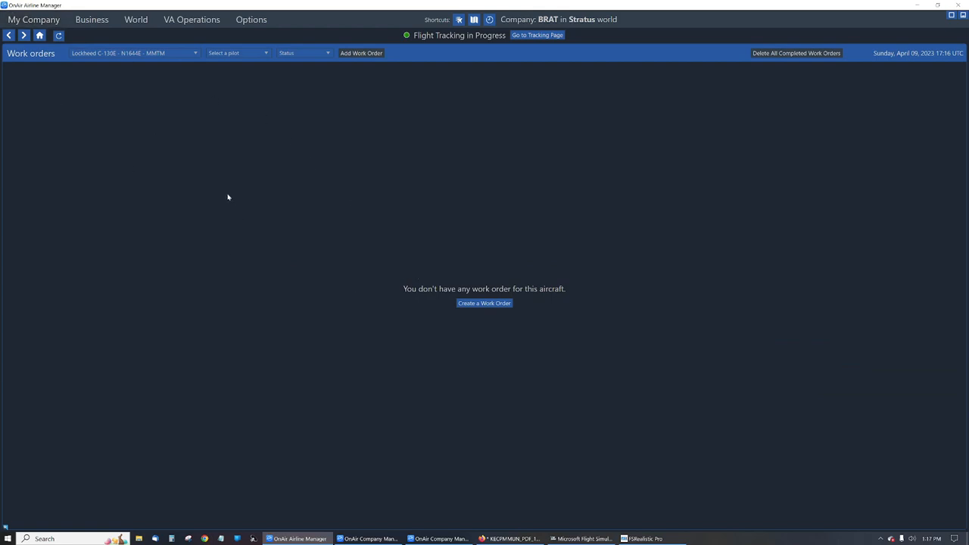
{"action": "left_click", "coordinate": [32, 19]}
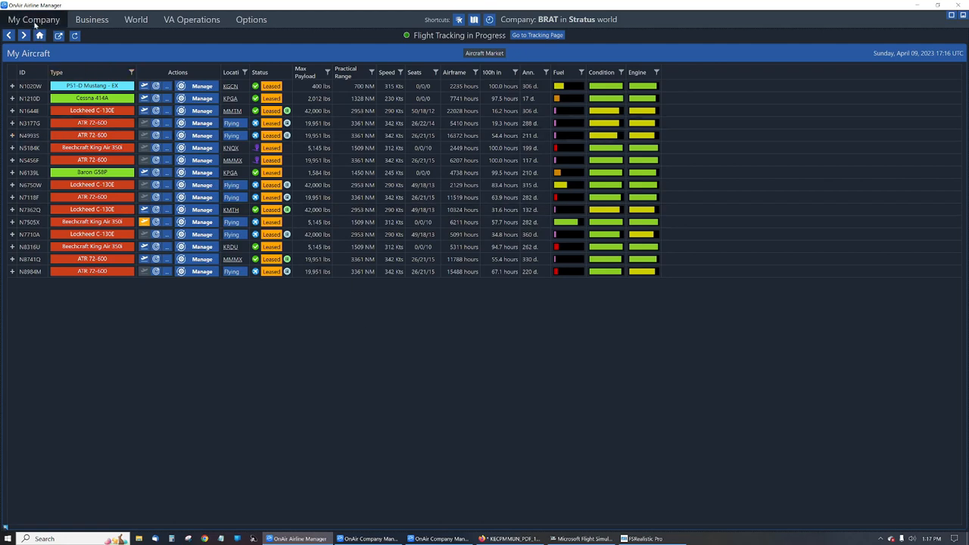
Open My Employees from My Company and pop it out into a separate window.
{"action": "left_click", "coordinate": [42, 19]}
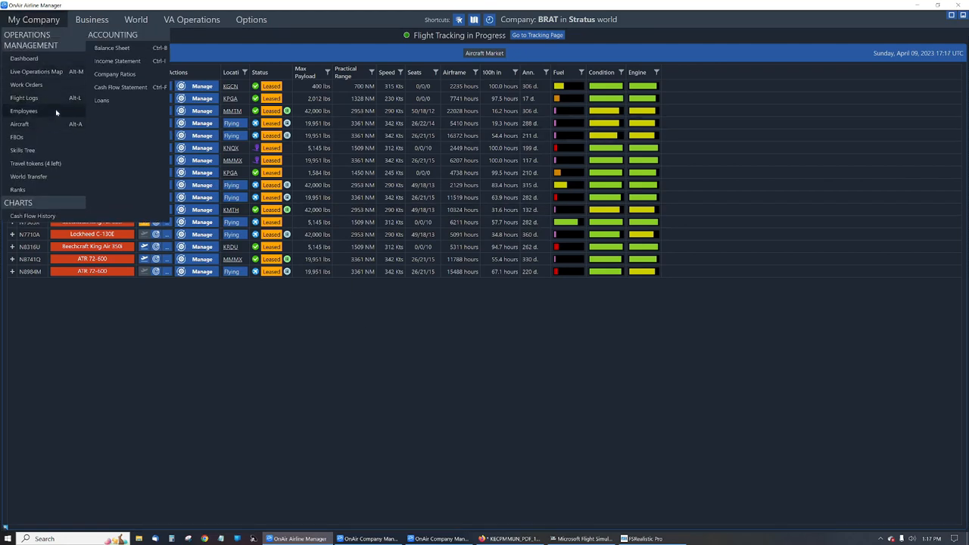
{"action": "left_click", "coordinate": [24, 110]}
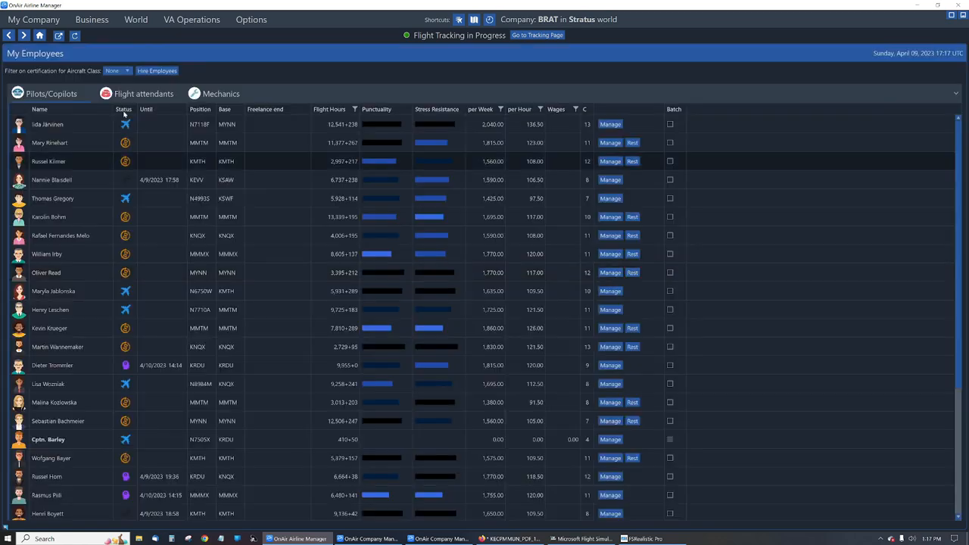
{"action": "left_click", "coordinate": [514, 540]}
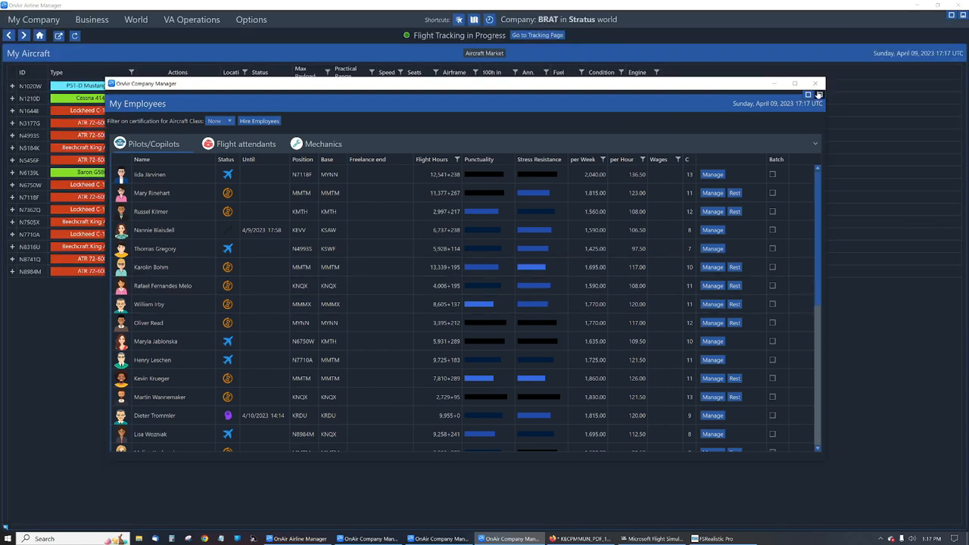
{"action": "mouse_move", "coordinate": [818, 94]}
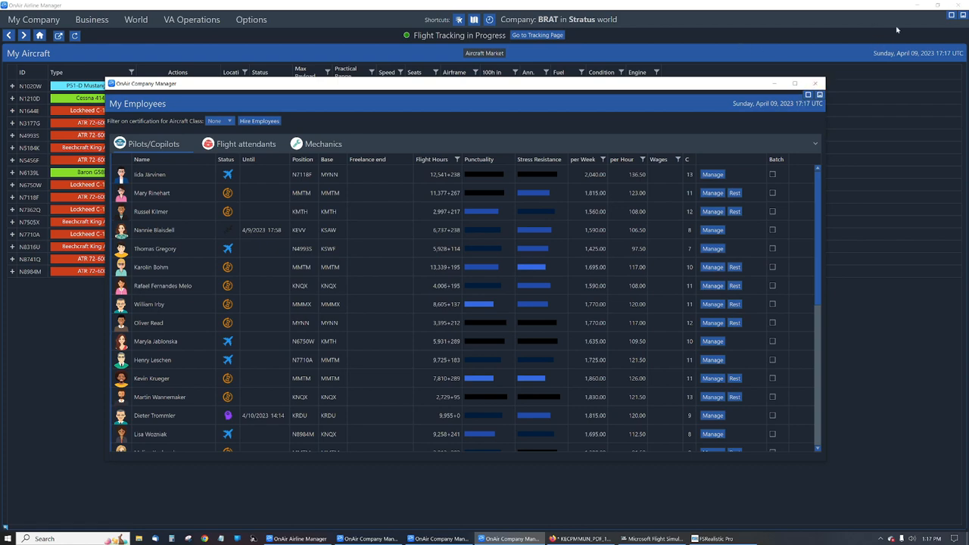
{"action": "left_click", "coordinate": [814, 82]}
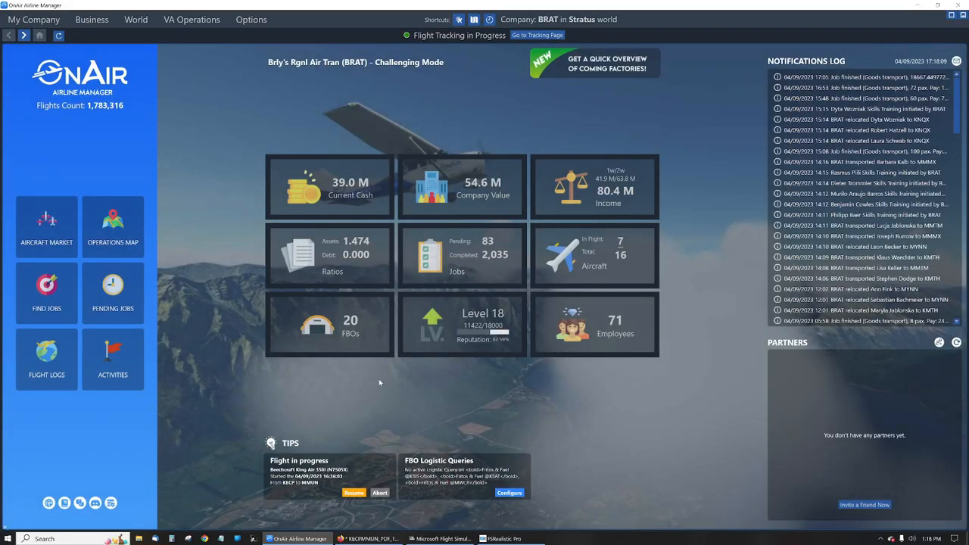
{"action": "mouse_move", "coordinate": [521, 420]}
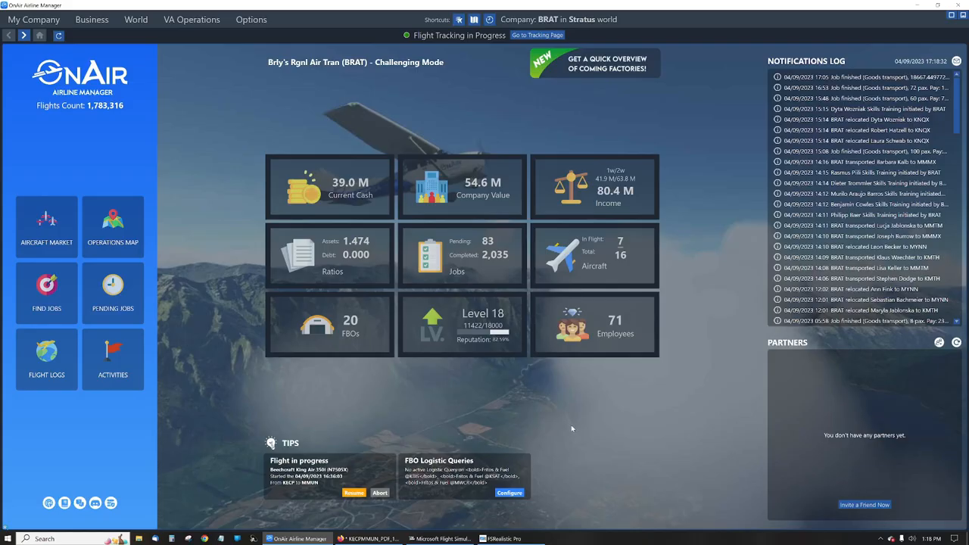
{"action": "mouse_move", "coordinate": [570, 419]}
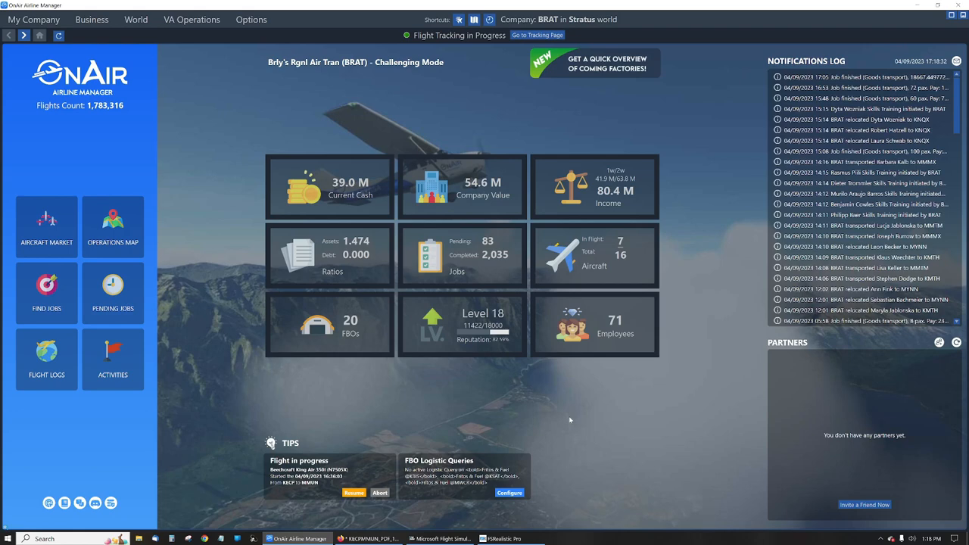
{"action": "mouse_move", "coordinate": [619, 280]}
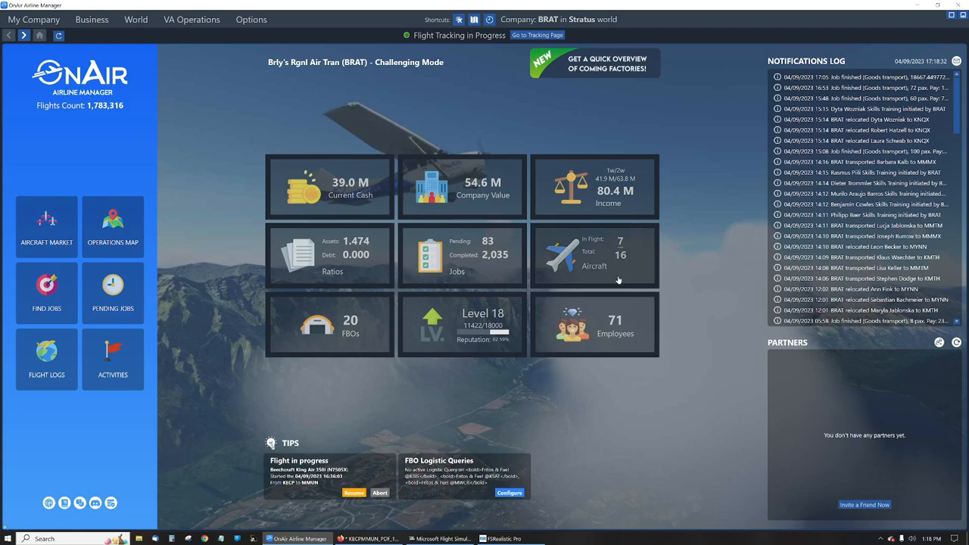
{"action": "mouse_move", "coordinate": [628, 430]}
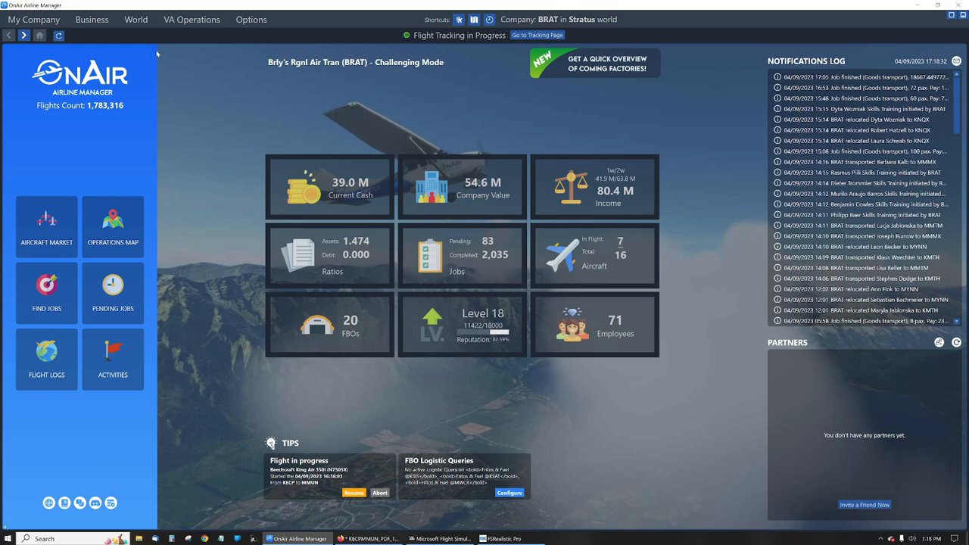
Return to the company dashboard, then bring Microsoft Flight Simulator's cockpit to the front.
{"action": "left_click", "coordinate": [34, 19]}
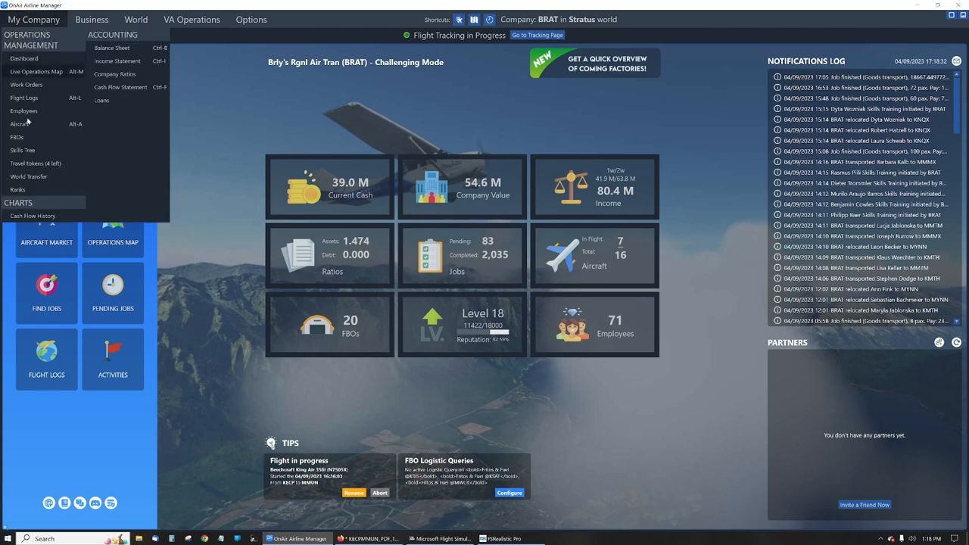
{"action": "left_click", "coordinate": [20, 124]}
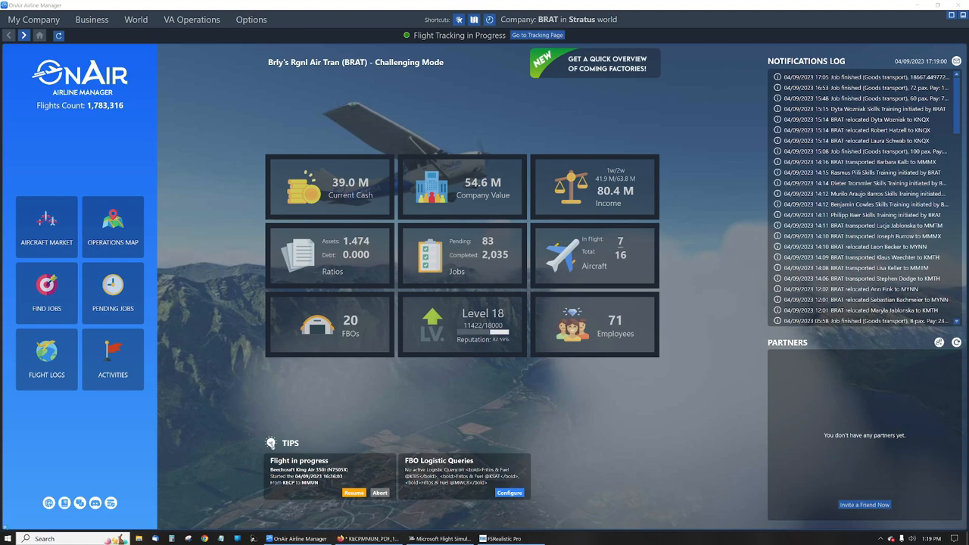
{"action": "mouse_move", "coordinate": [400, 336]}
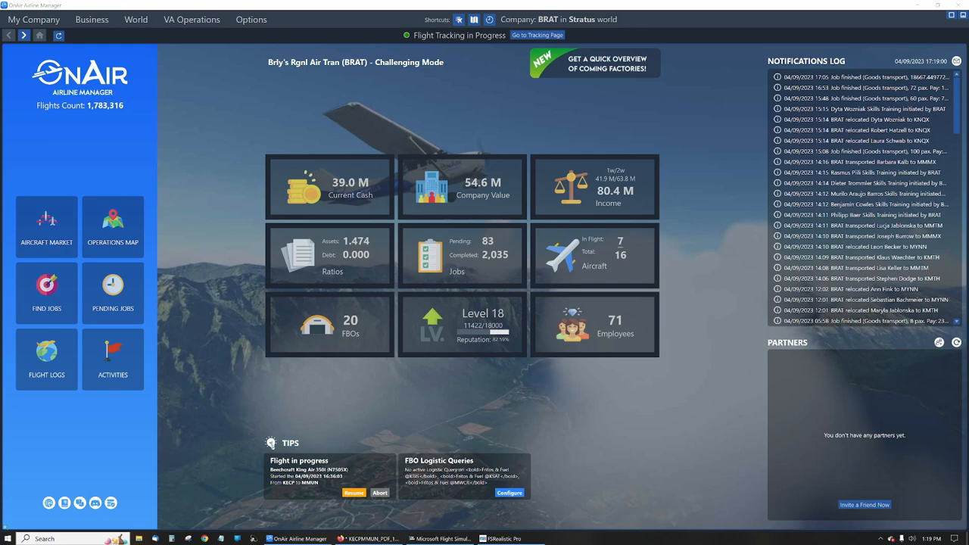
{"action": "mouse_move", "coordinate": [568, 255]}
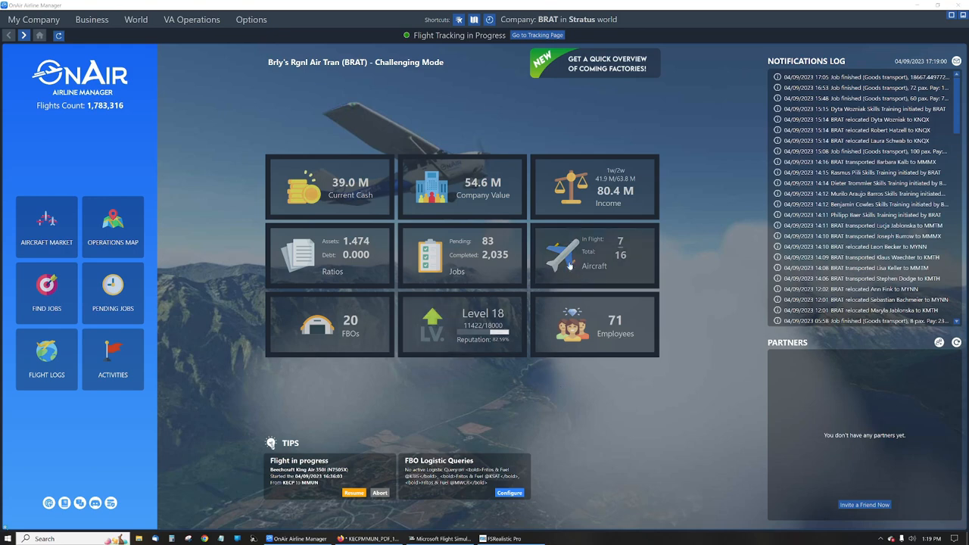
{"action": "mouse_move", "coordinate": [600, 379]}
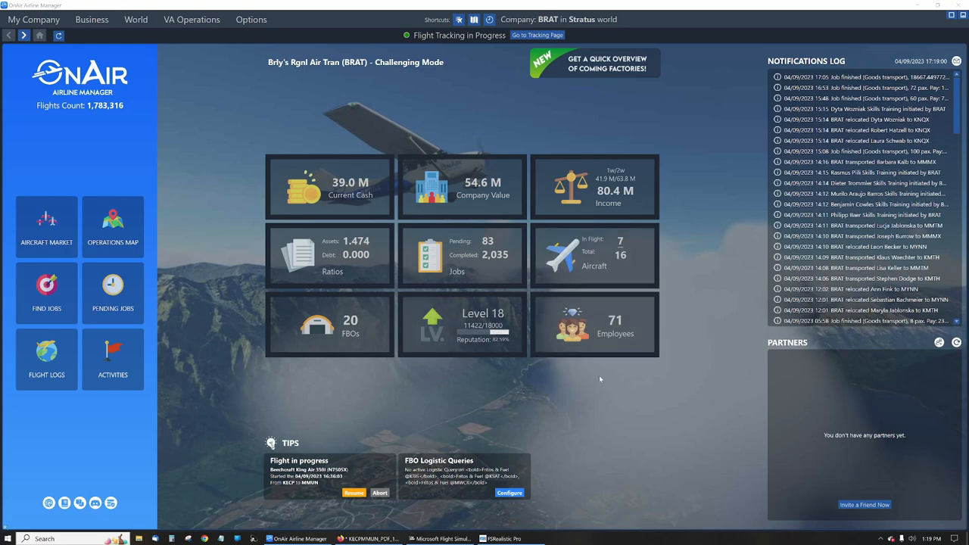
{"action": "mouse_move", "coordinate": [592, 414]}
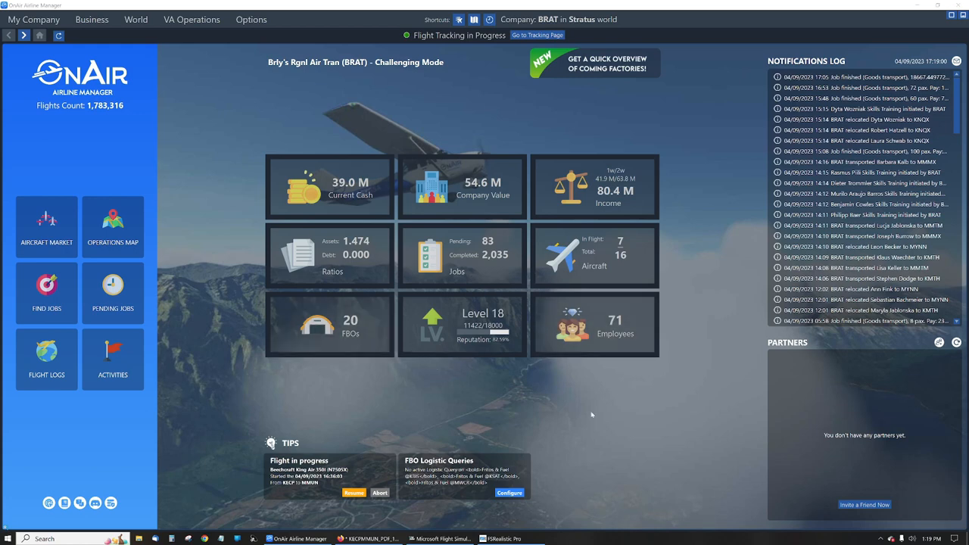
{"action": "mouse_move", "coordinate": [188, 261]}
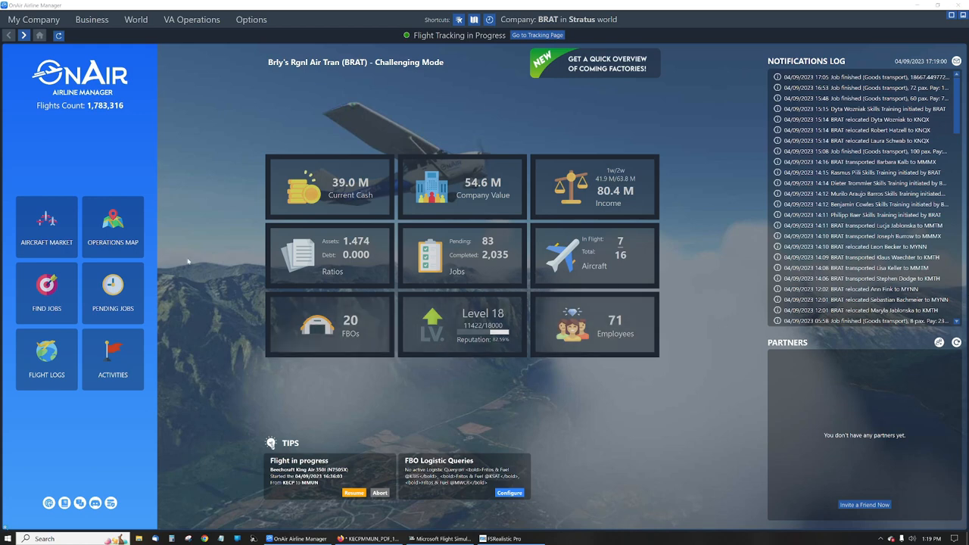
{"action": "mouse_move", "coordinate": [479, 162]}
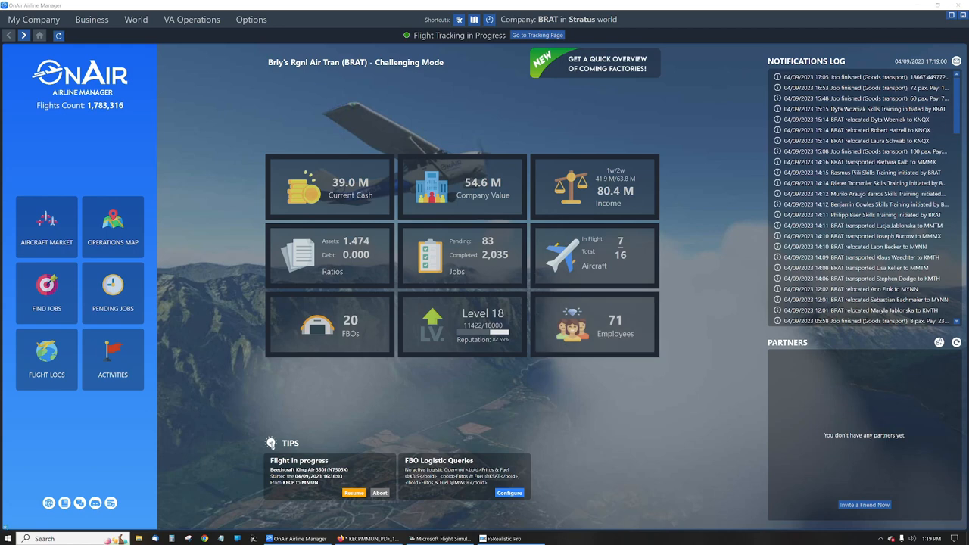
{"action": "mouse_move", "coordinate": [640, 412]}
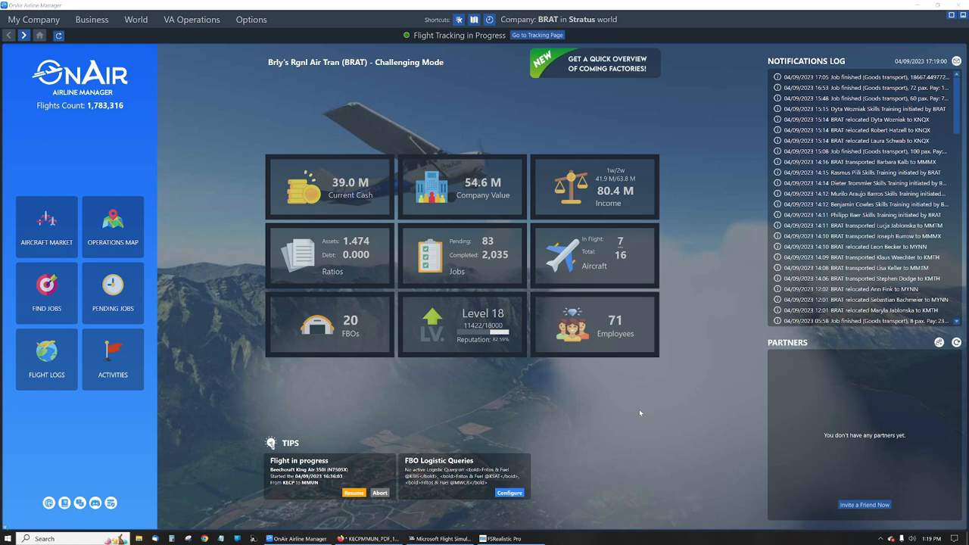
{"action": "mouse_move", "coordinate": [533, 491]}
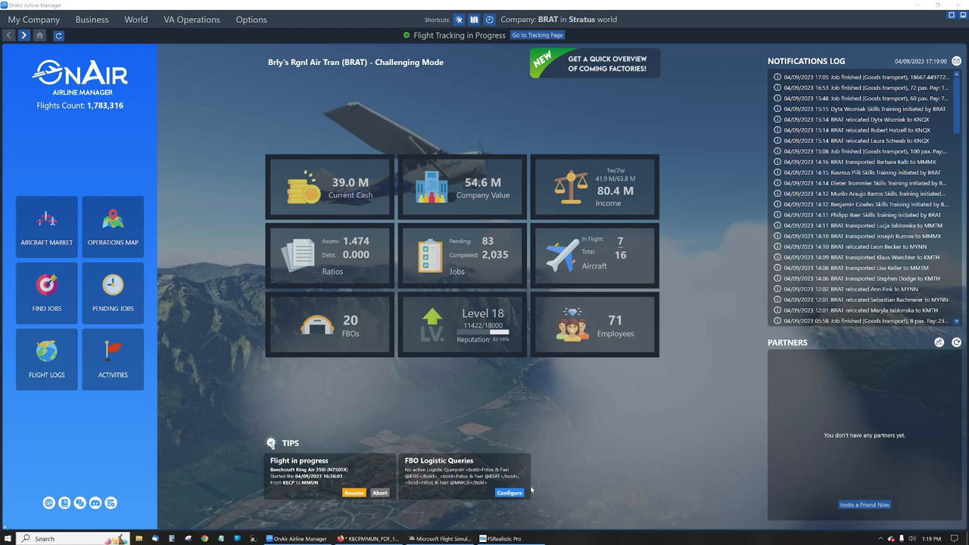
{"action": "mouse_move", "coordinate": [527, 480]}
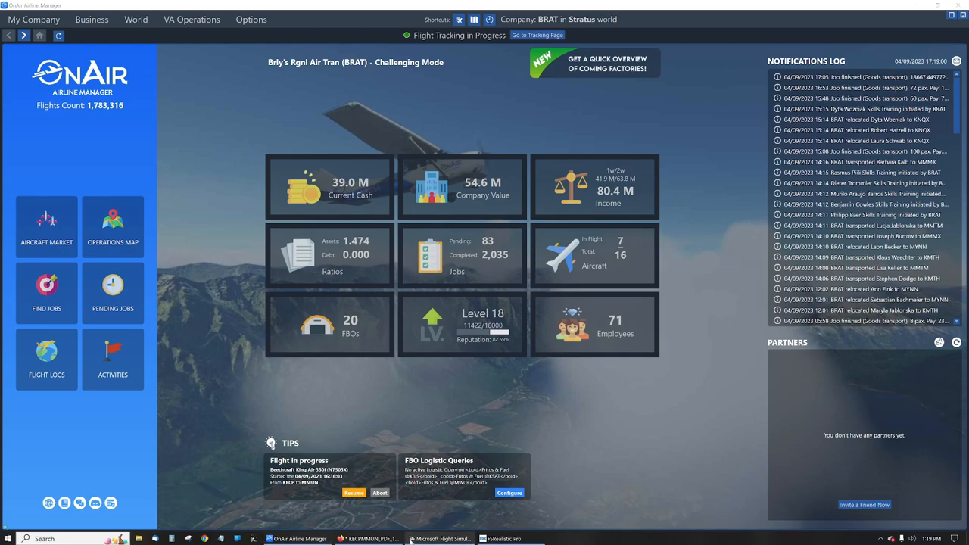
{"action": "left_click", "coordinate": [435, 538]}
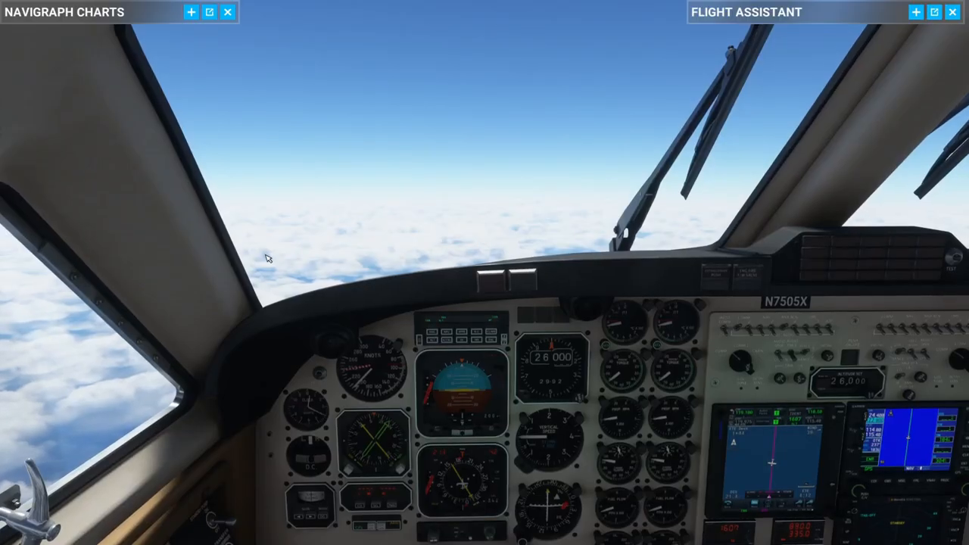